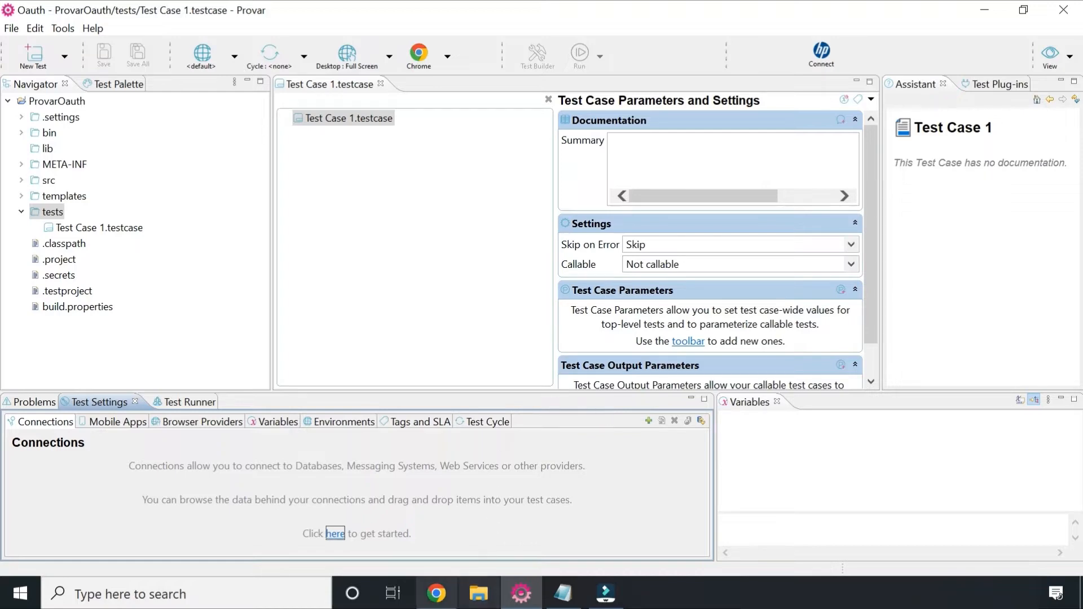
# Bring up Salesforce Setup and open App Manager, which lists the org's 29 apps
pyautogui.click(436, 593)
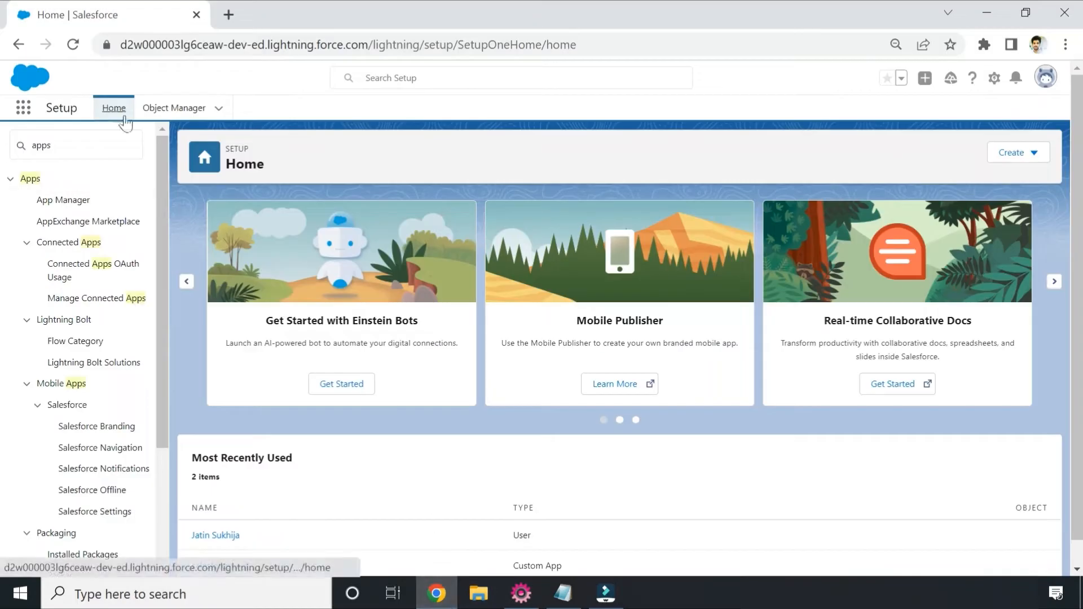
pyautogui.click(77, 145)
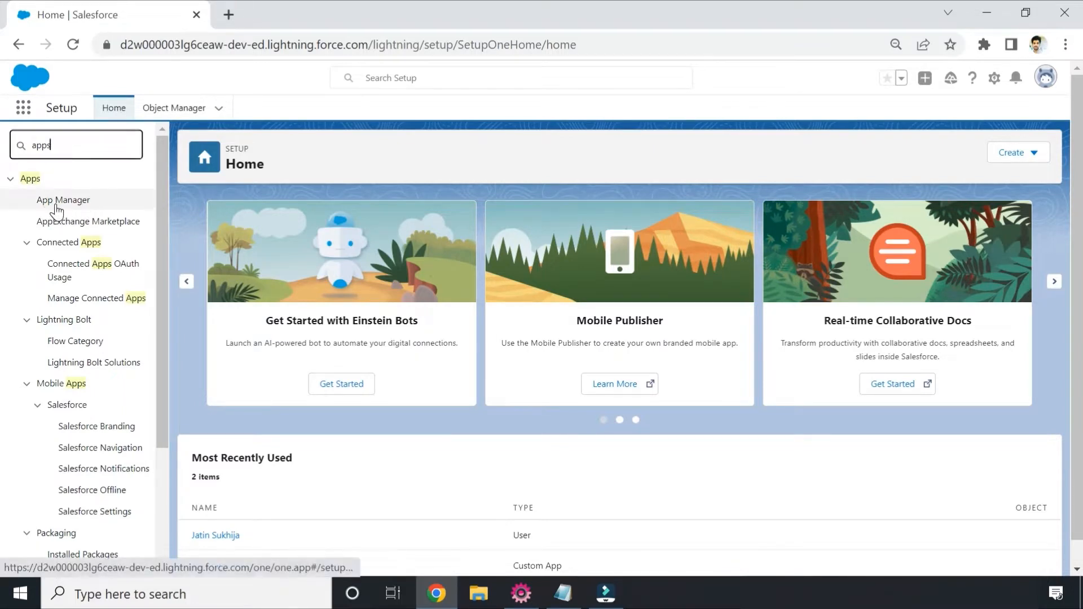
pyautogui.click(63, 201)
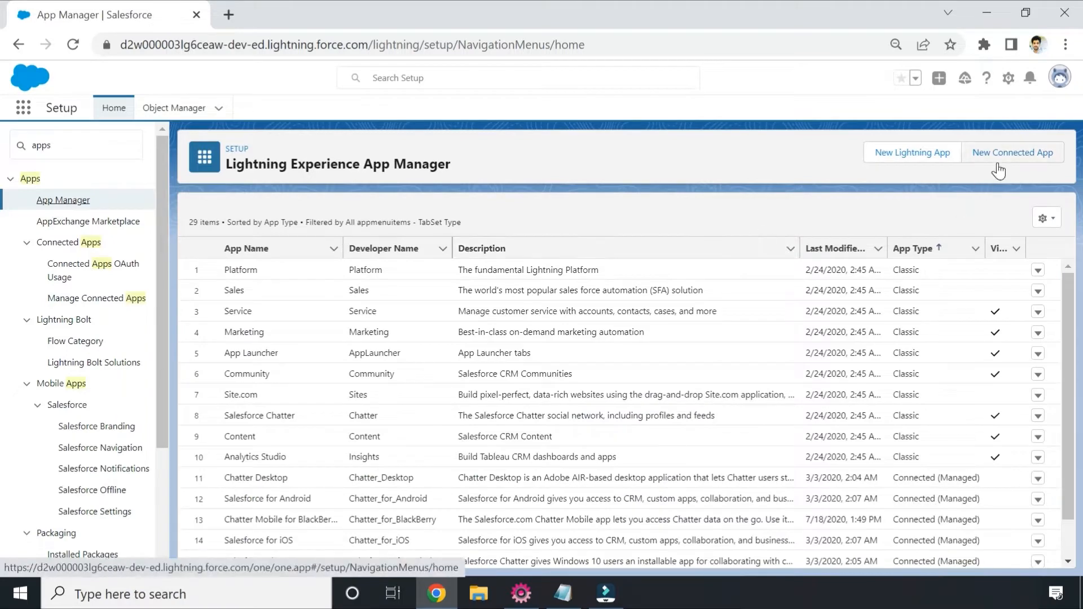
# Create a new connected app named ProvarOauth and enter a contact email
pyautogui.click(1013, 152)
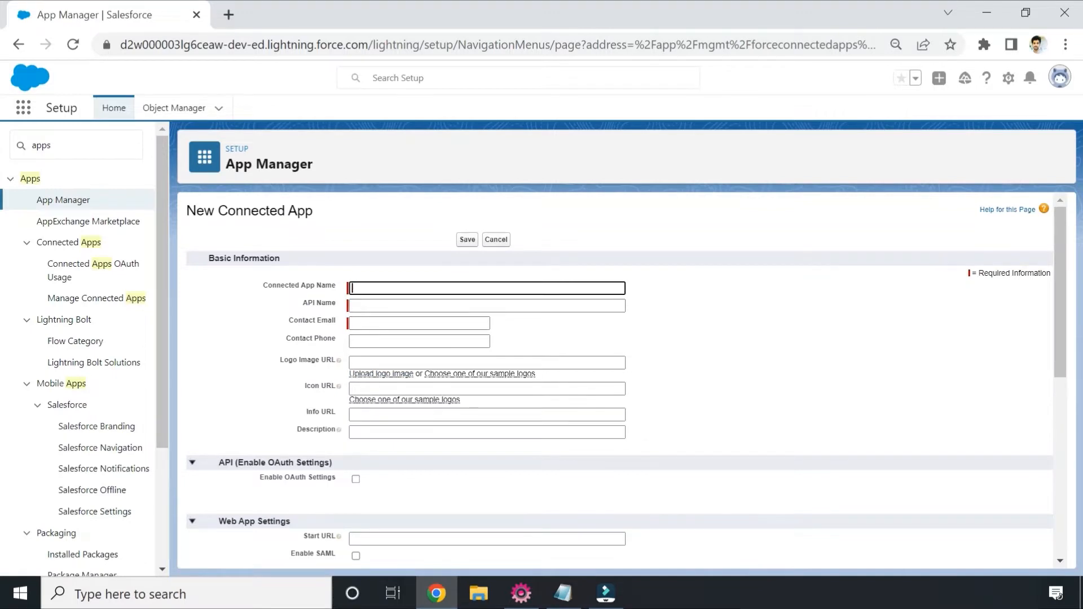
pyautogui.write('Pro')
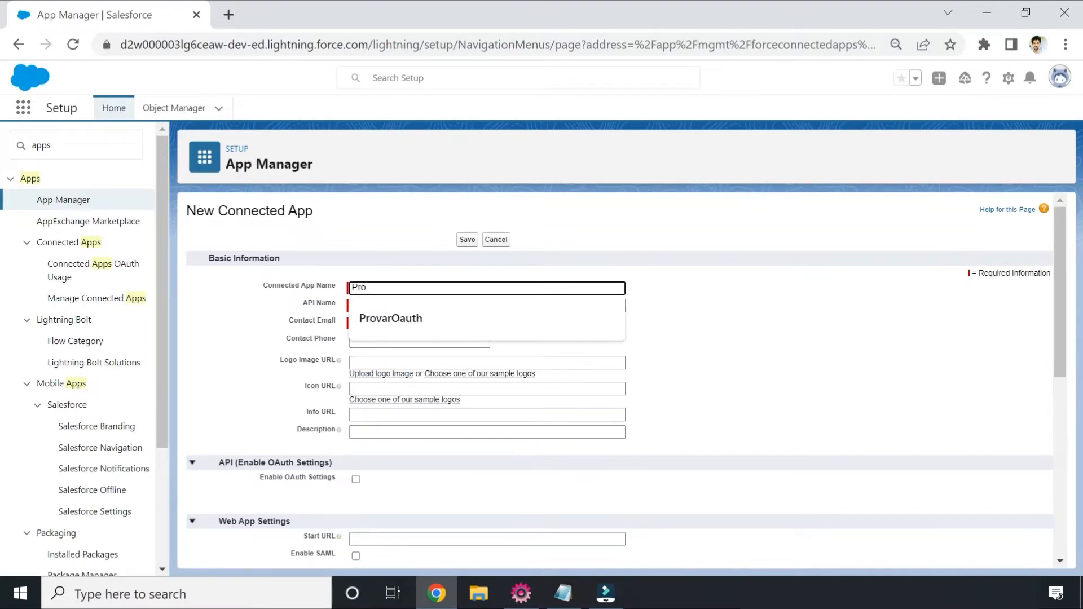
pyautogui.click(389, 318)
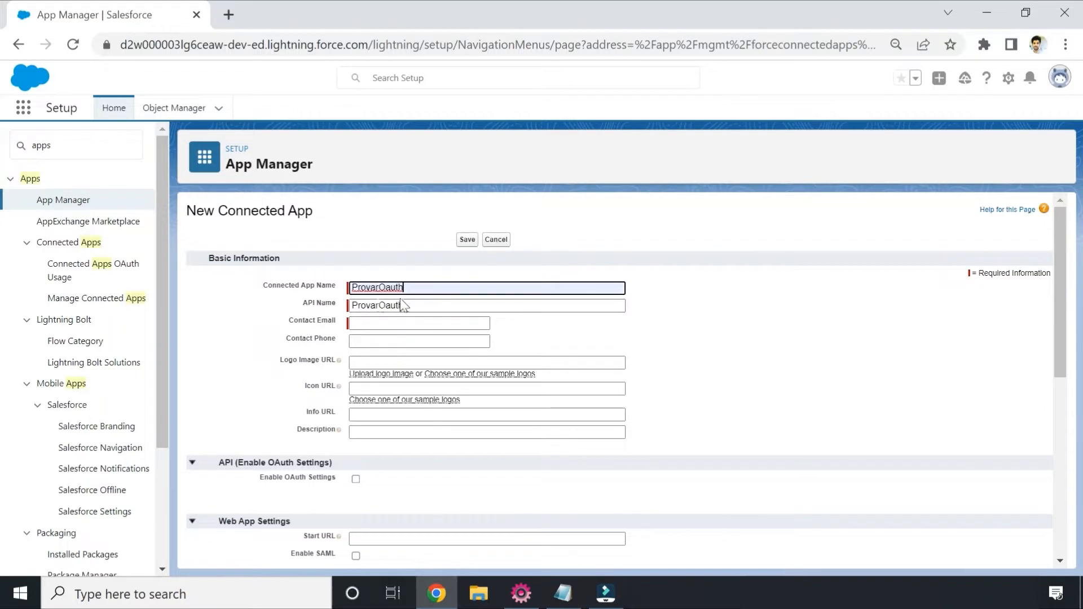
pyautogui.click(419, 322)
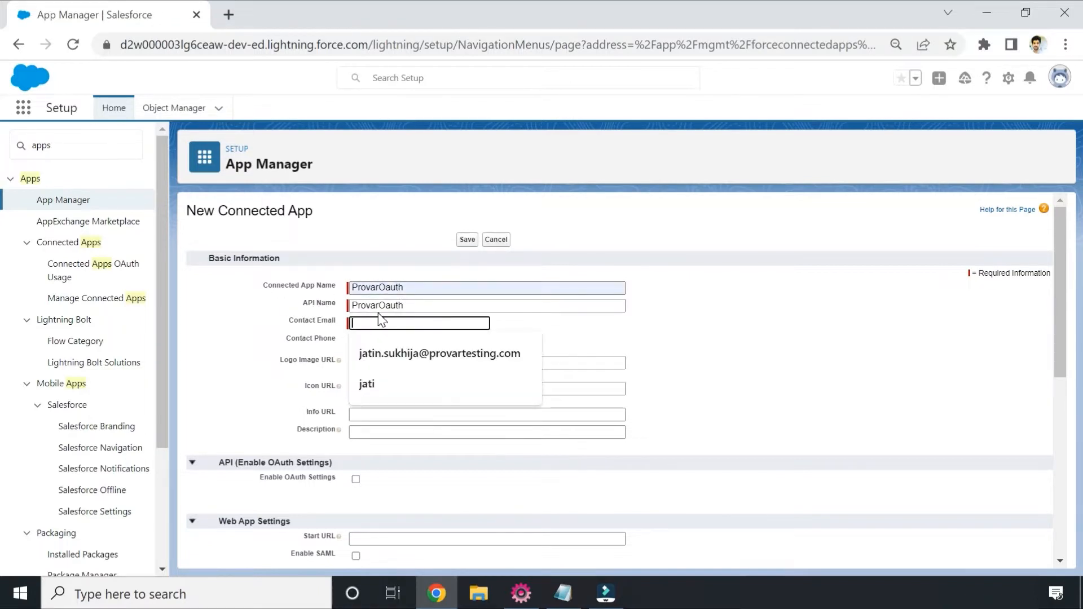
pyautogui.scroll(-3)
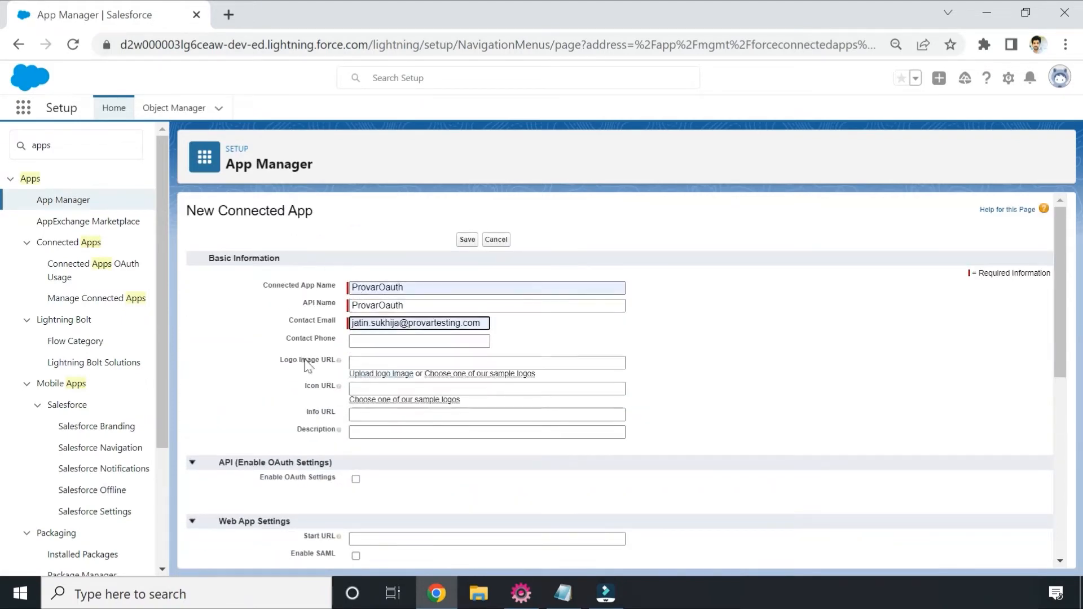
pyautogui.scroll(-3)
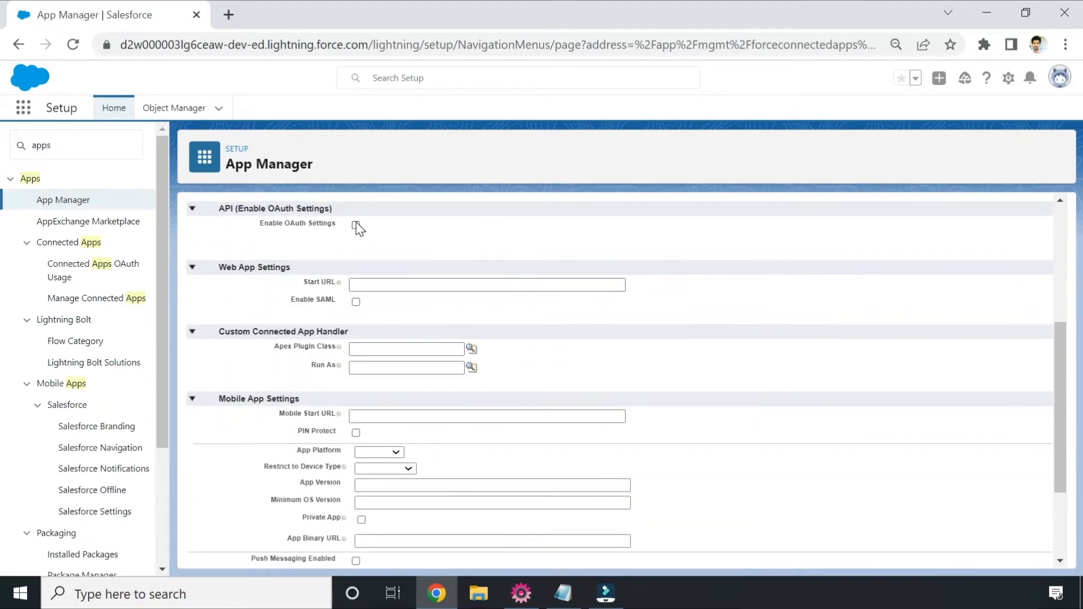
# Enable OAuth Settings and Device Flow, then check the Notepad list of required scopes
pyautogui.click(355, 224)
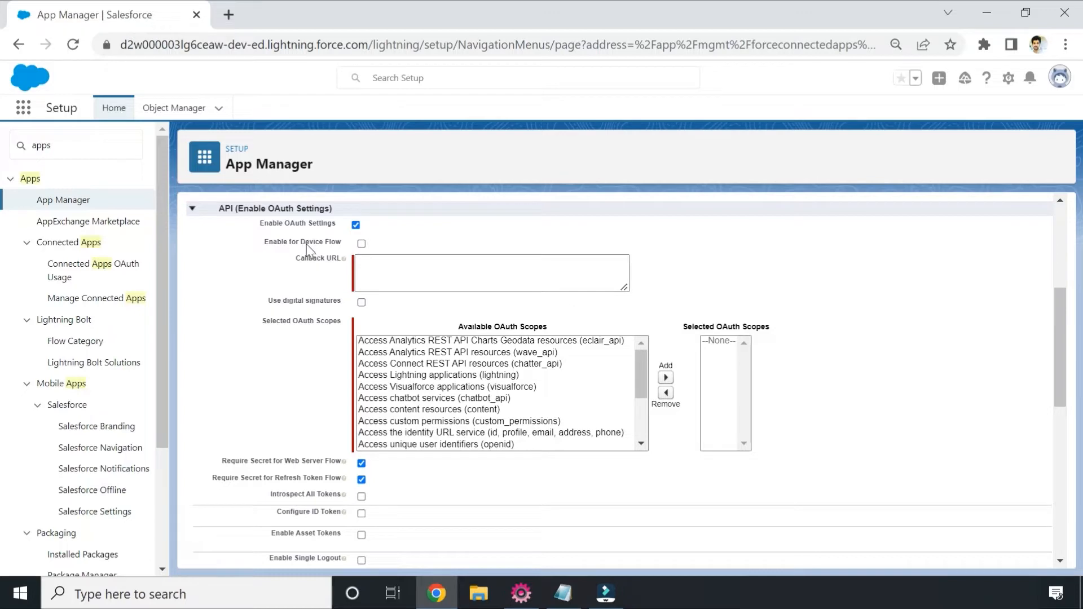
pyautogui.click(360, 243)
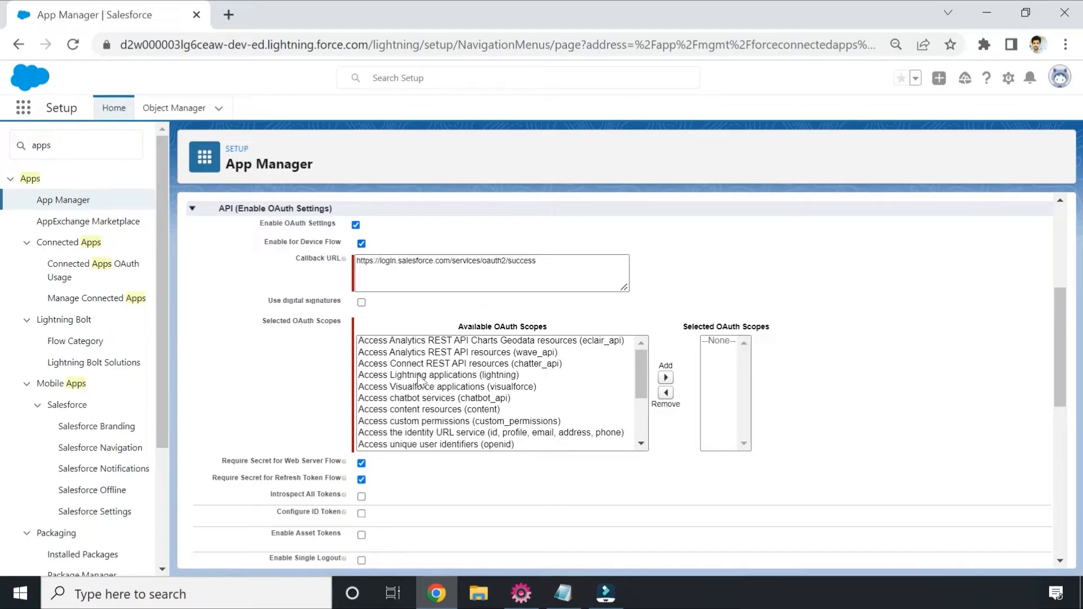
pyautogui.moveTo(301, 378)
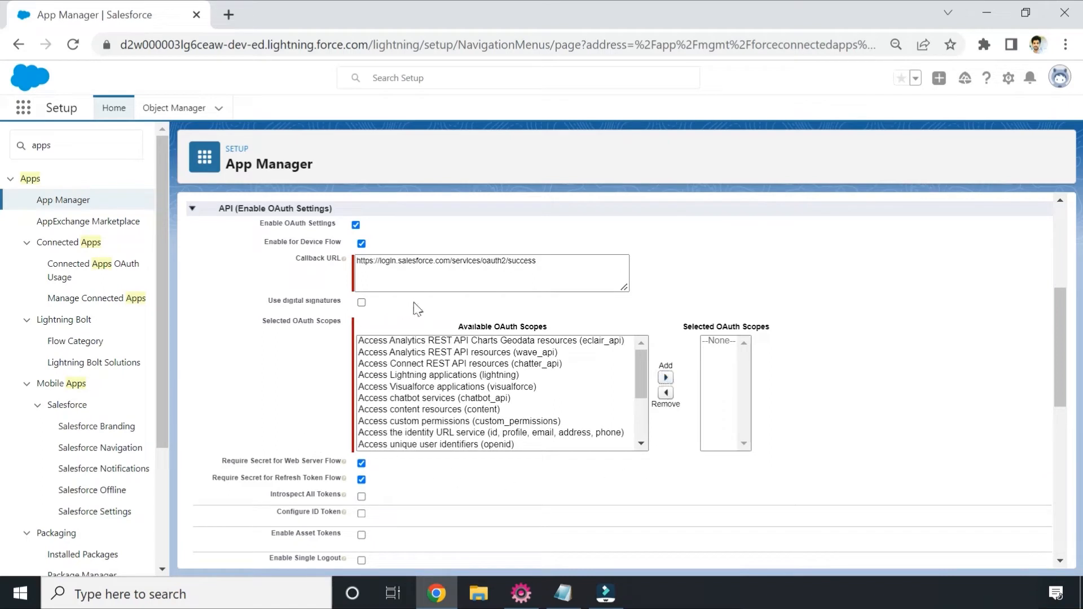
pyautogui.moveTo(583, 336)
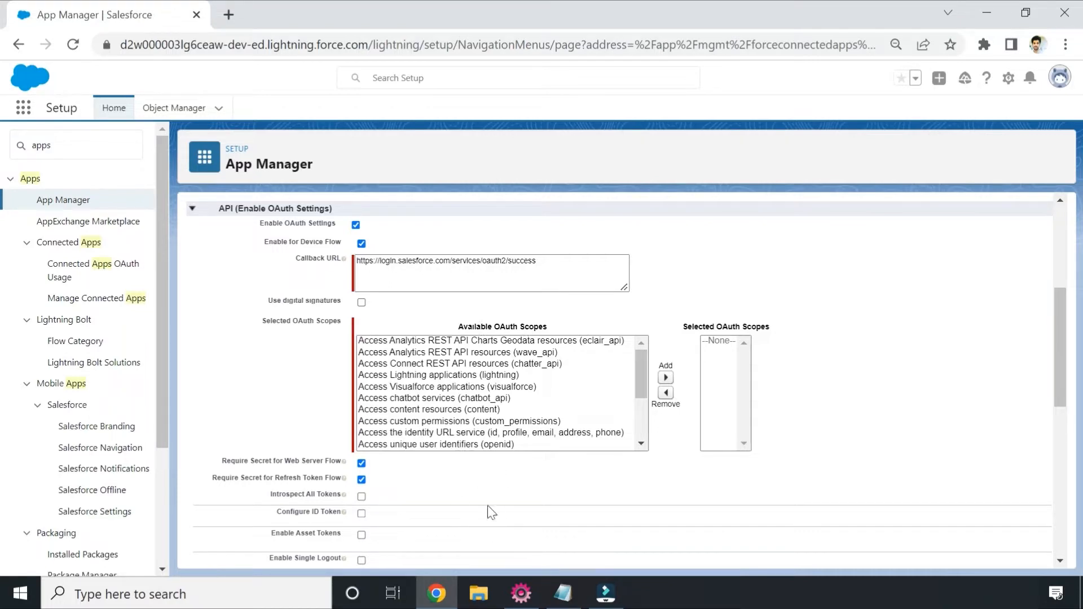
pyautogui.click(563, 592)
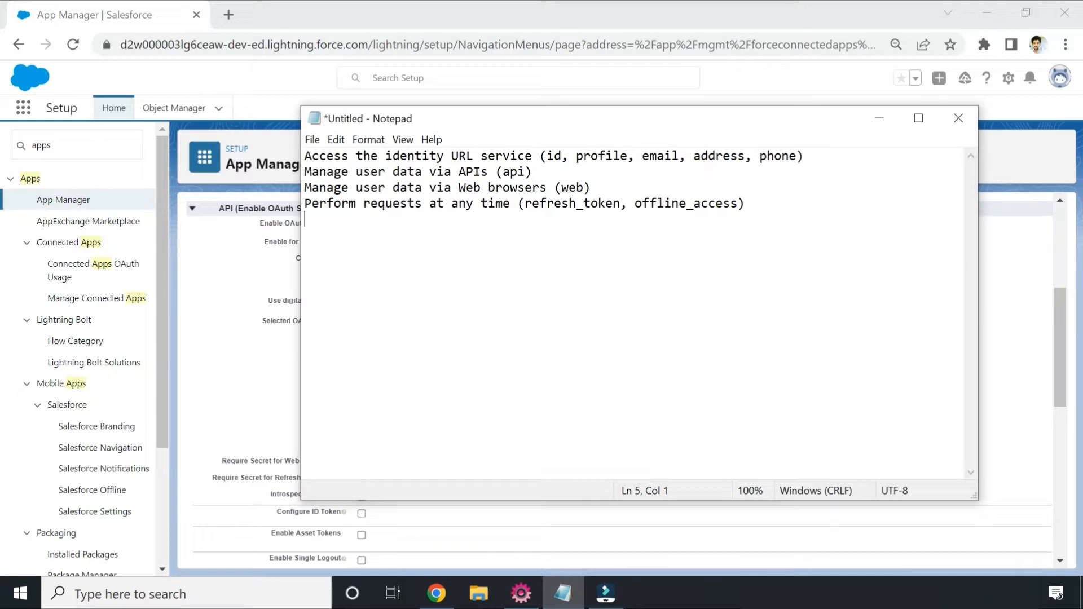
pyautogui.click(958, 117)
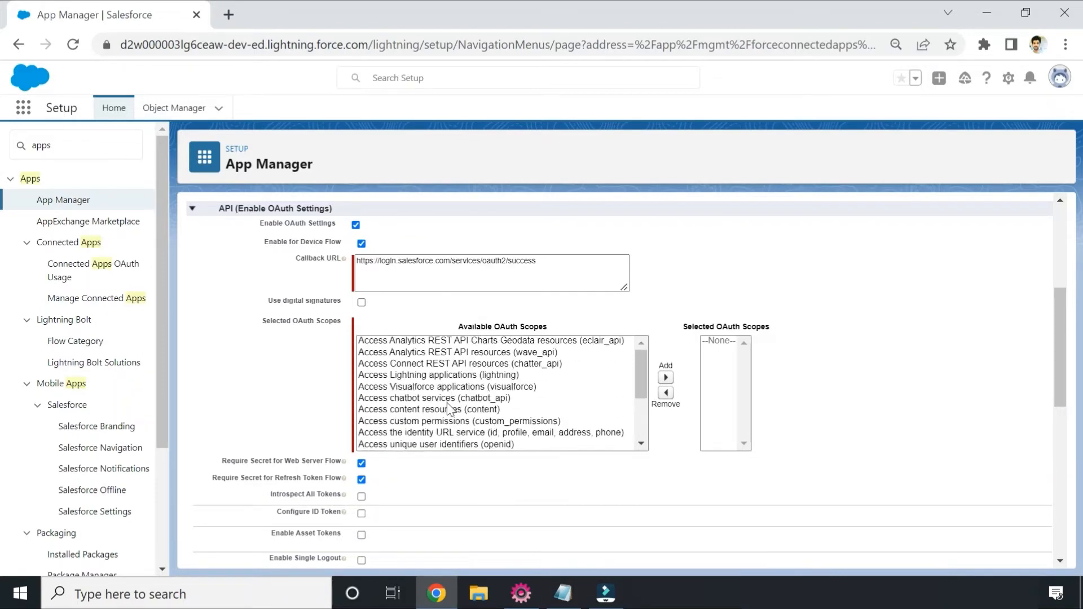
# Add the identity URL, API, web and refresh token/offline access scopes to Selected OAuth Scopes
pyautogui.click(564, 593)
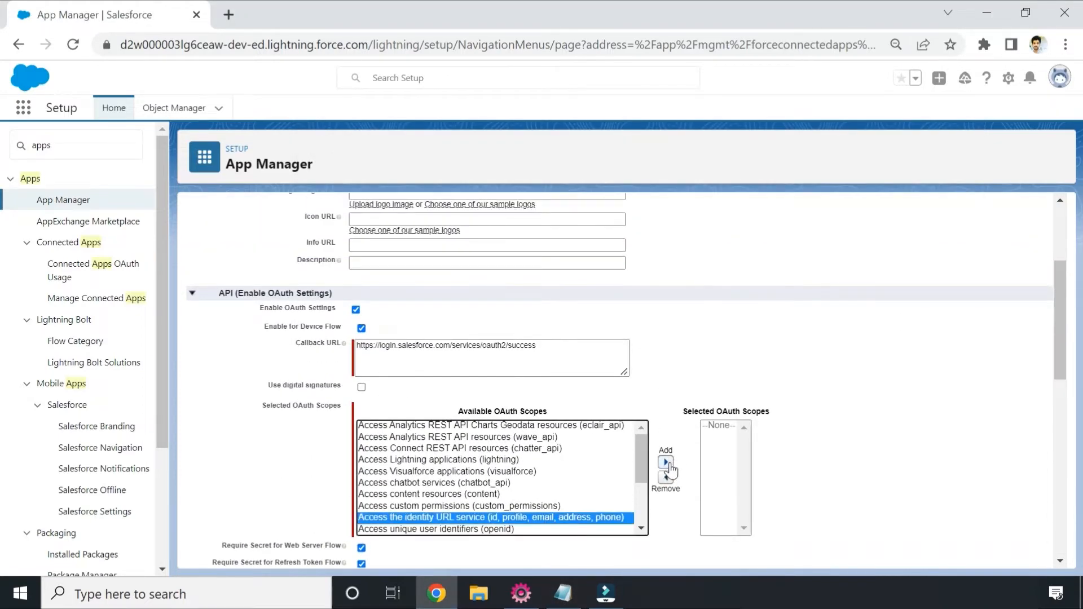
pyautogui.click(565, 592)
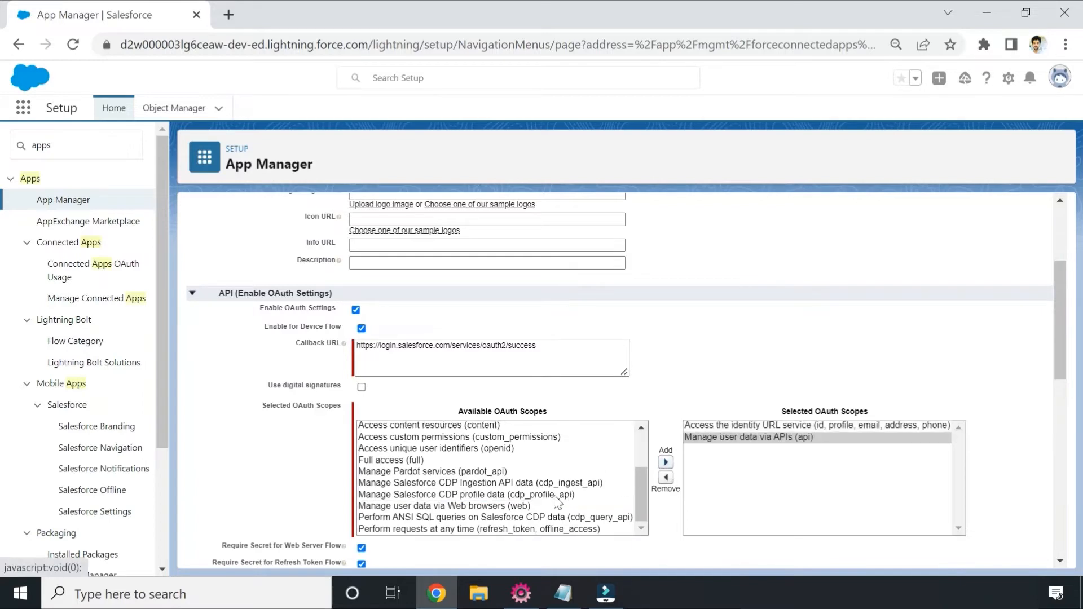
pyautogui.click(444, 506)
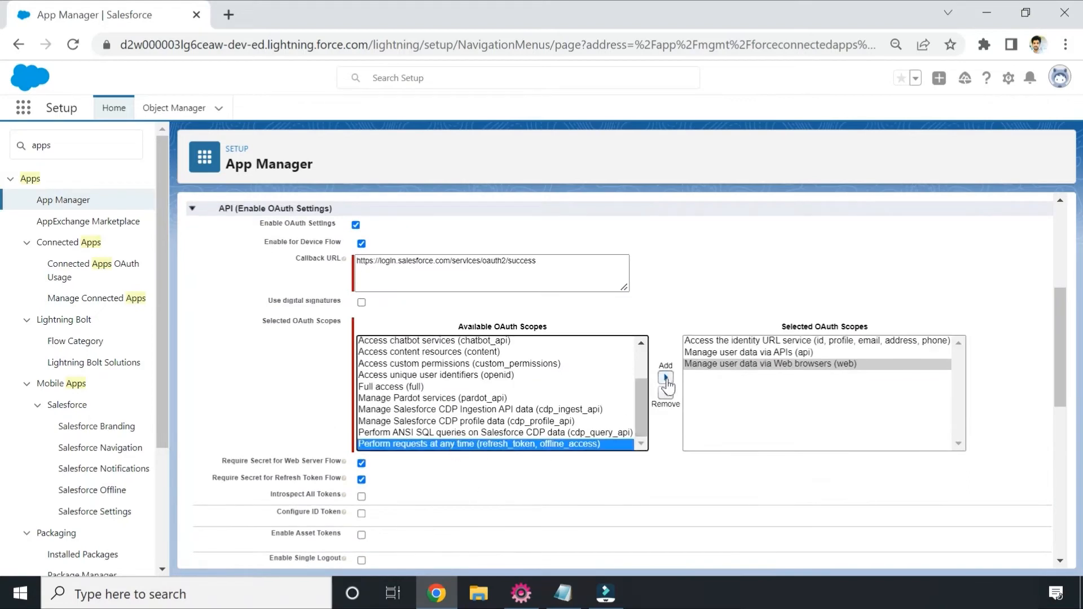
pyautogui.click(665, 378)
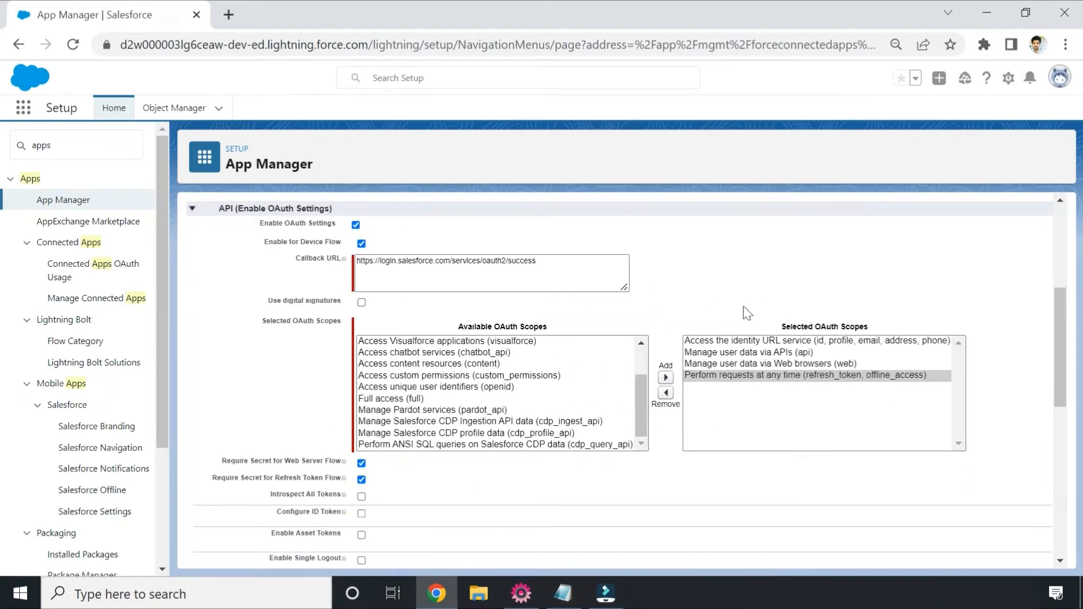
pyautogui.scroll(-3)
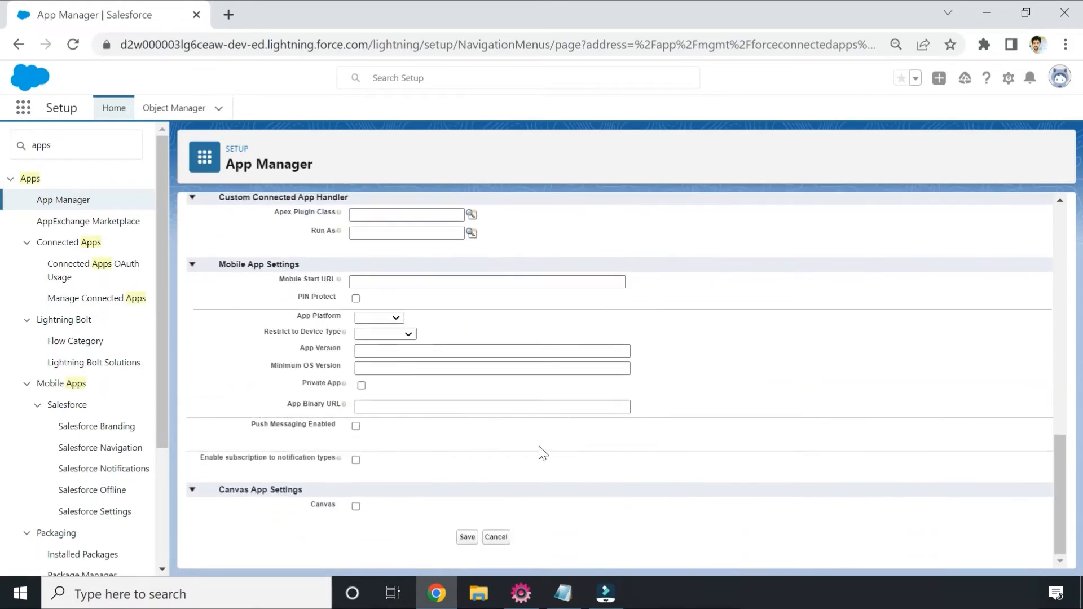
# Save ProvarOauth, confirm past the warning, and return to Provar's new-connection form
pyautogui.click(467, 537)
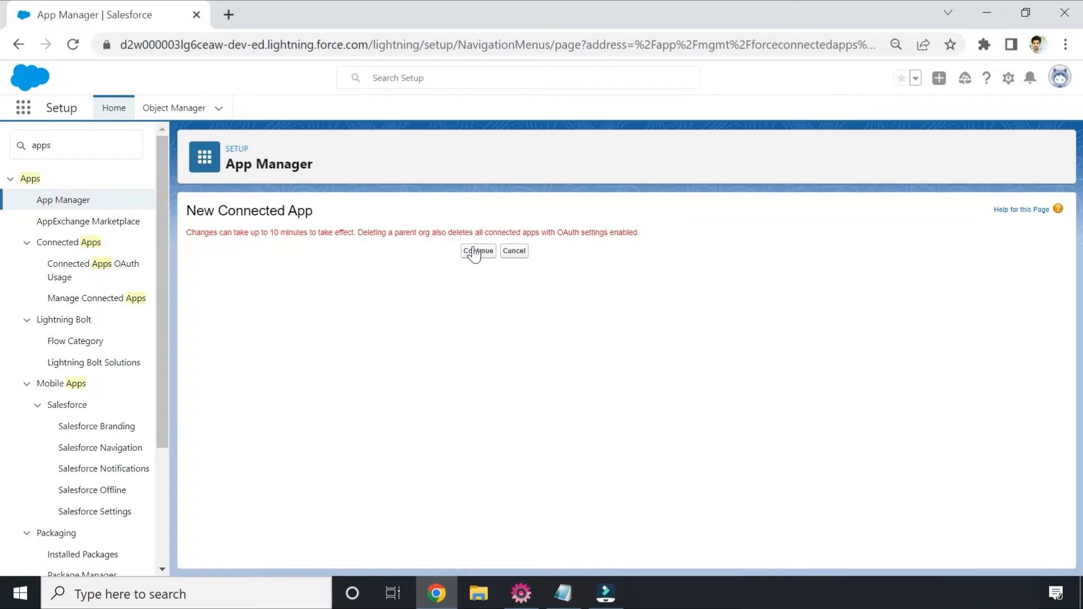
pyautogui.click(478, 251)
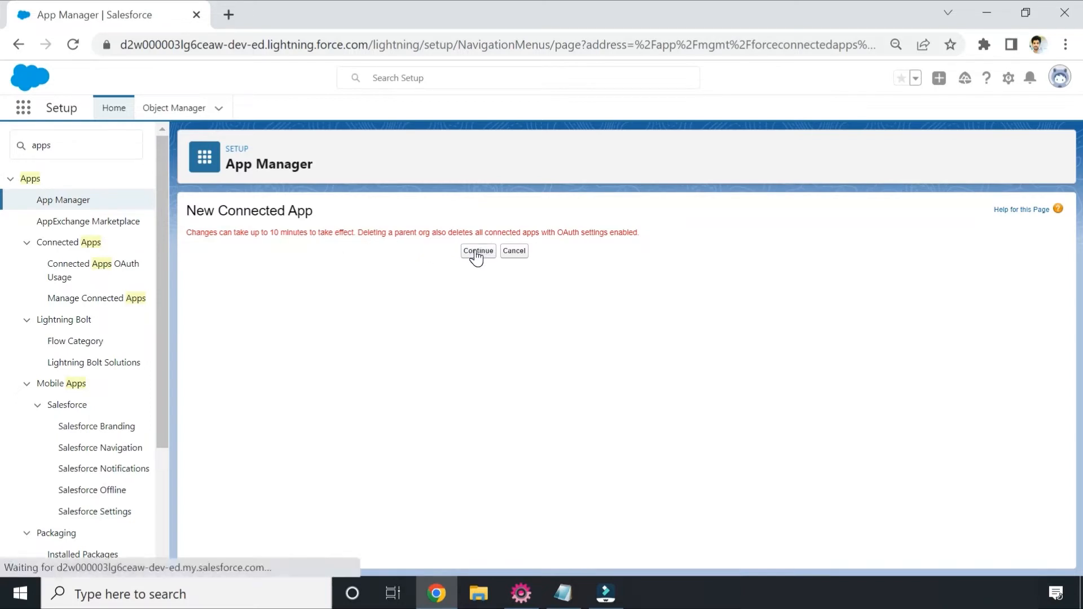
pyautogui.moveTo(446, 337)
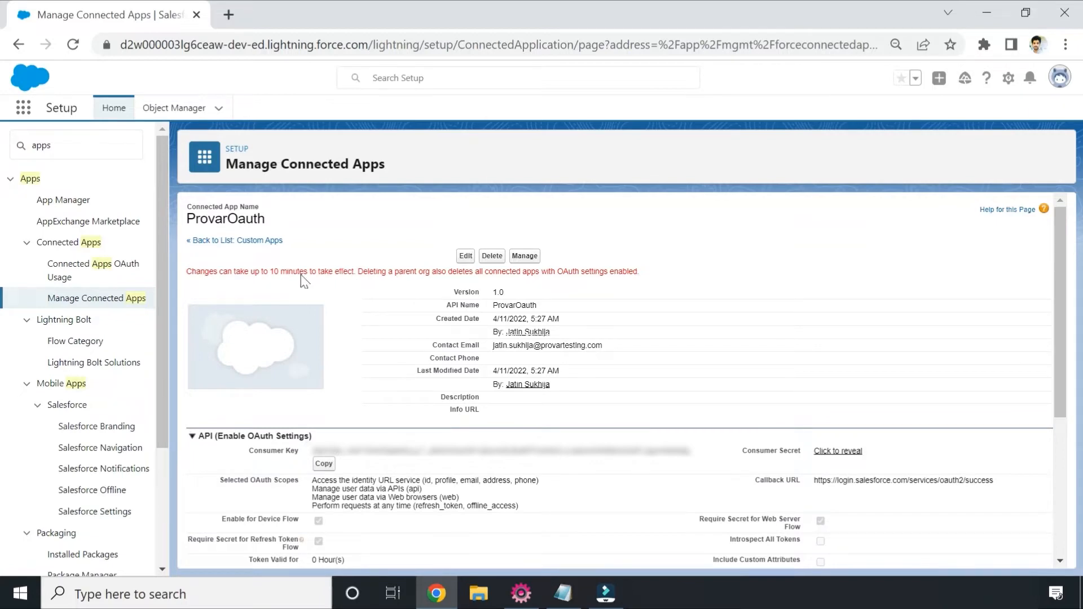
pyautogui.moveTo(389, 275)
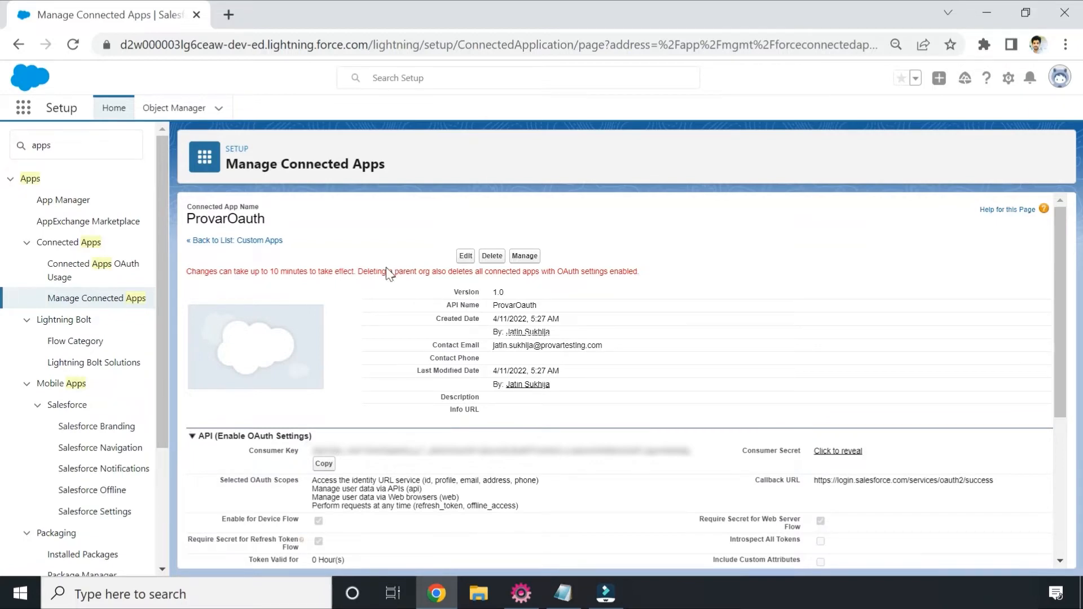
pyautogui.click(520, 593)
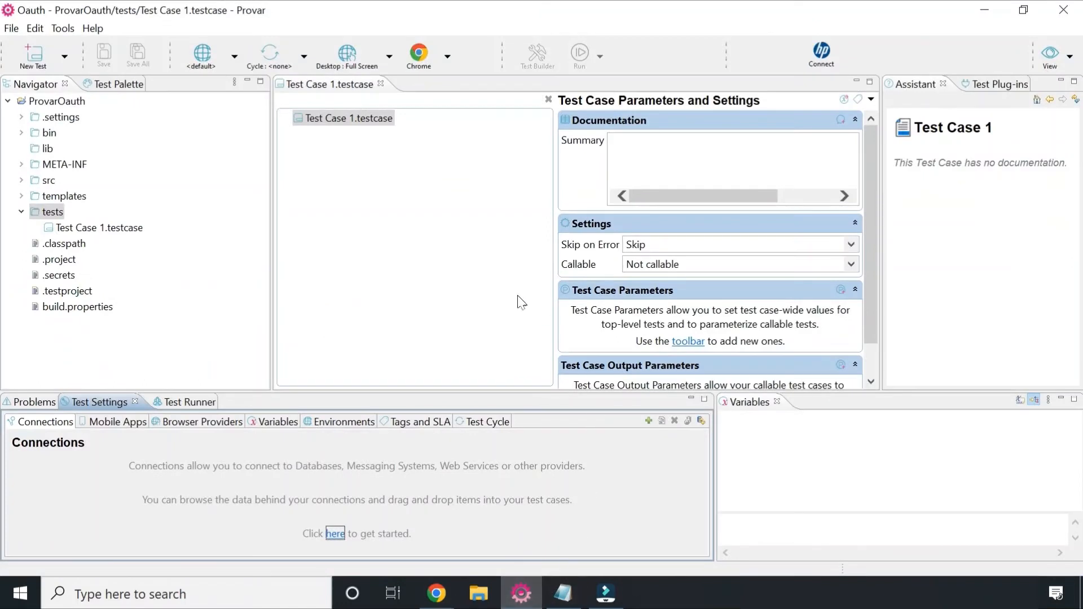
pyautogui.moveTo(630, 438)
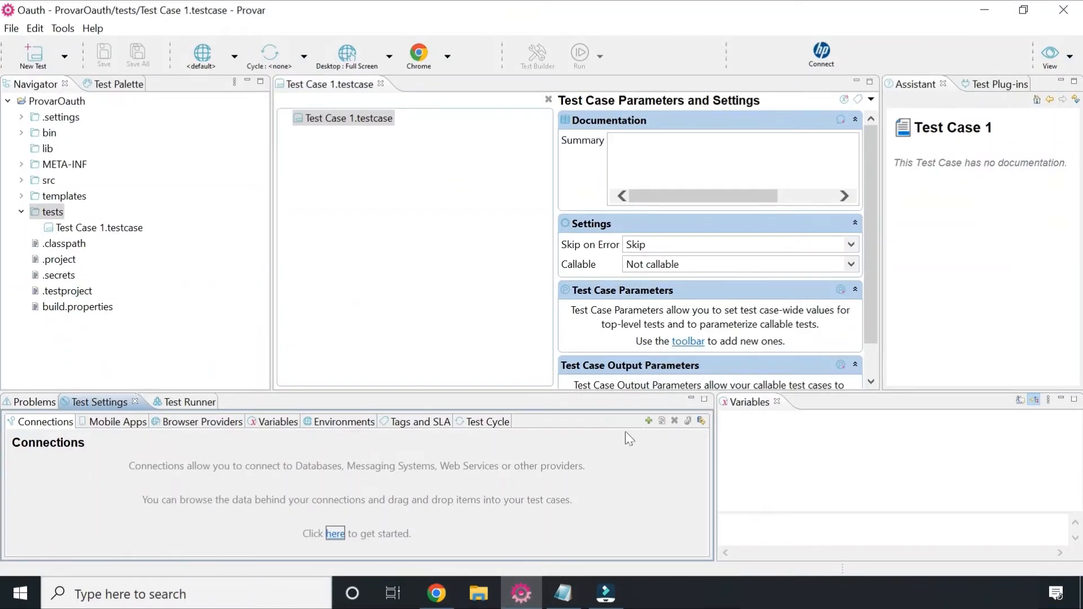
pyautogui.click(648, 420)
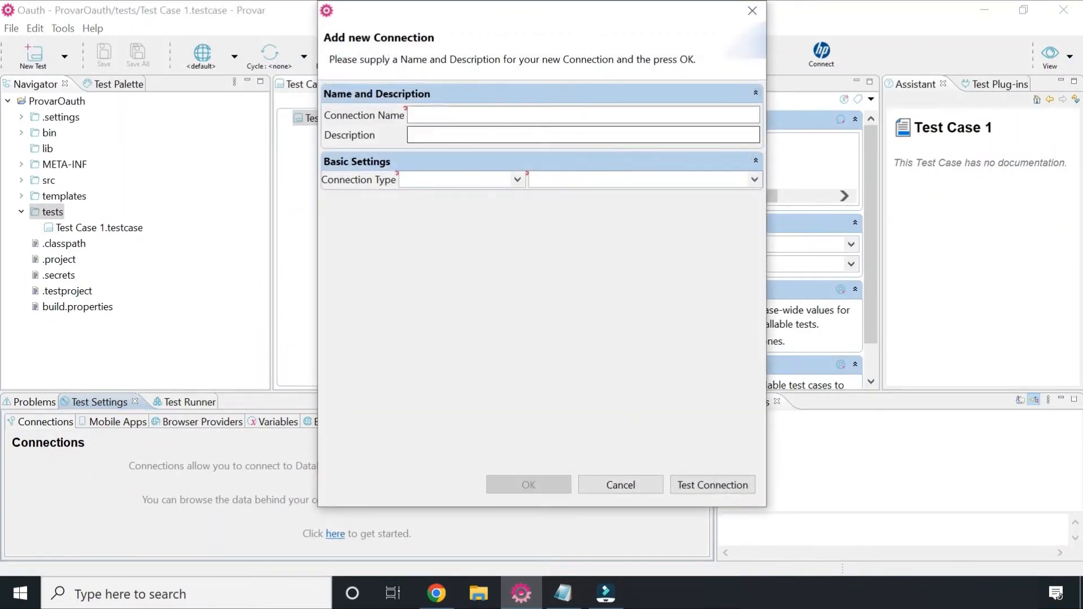
# Name the connection 'Salesforce' and choose Salesforce as its connection type
pyautogui.write('SAle')
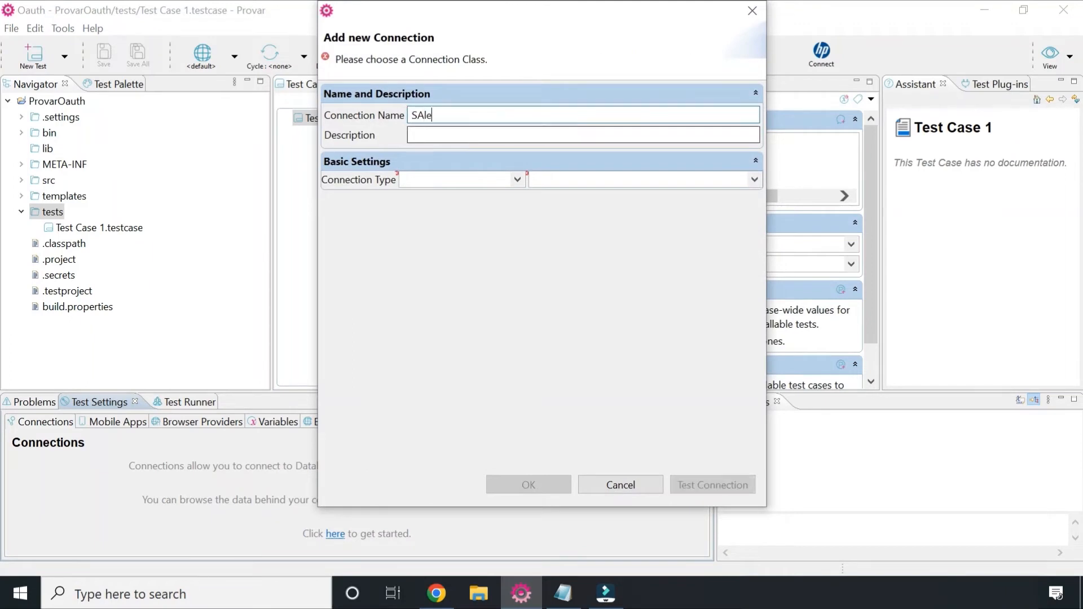
pyautogui.write('Salesfor')
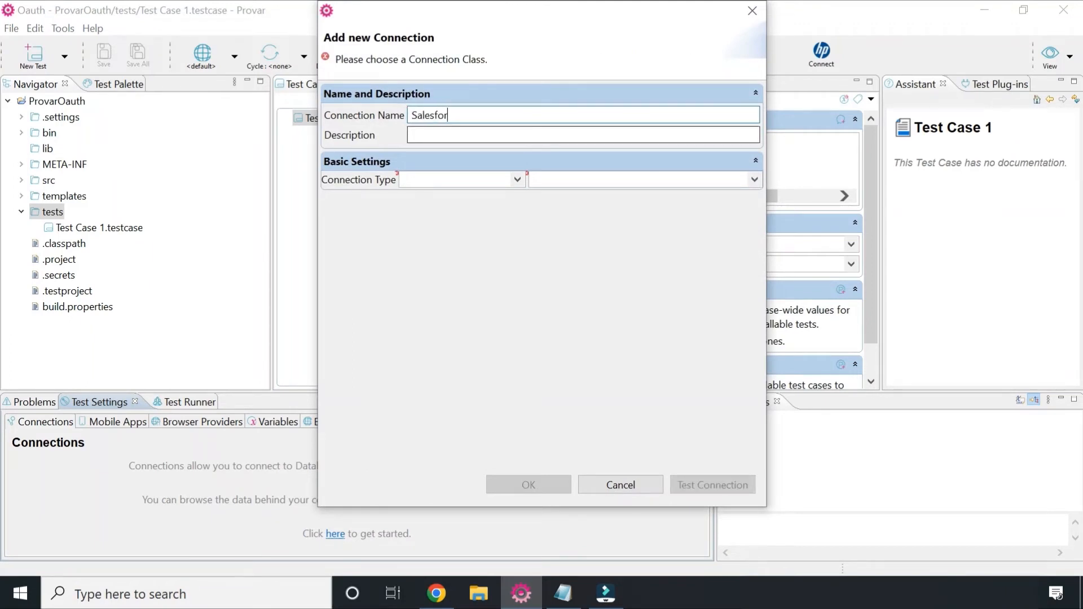
pyautogui.write('ce')
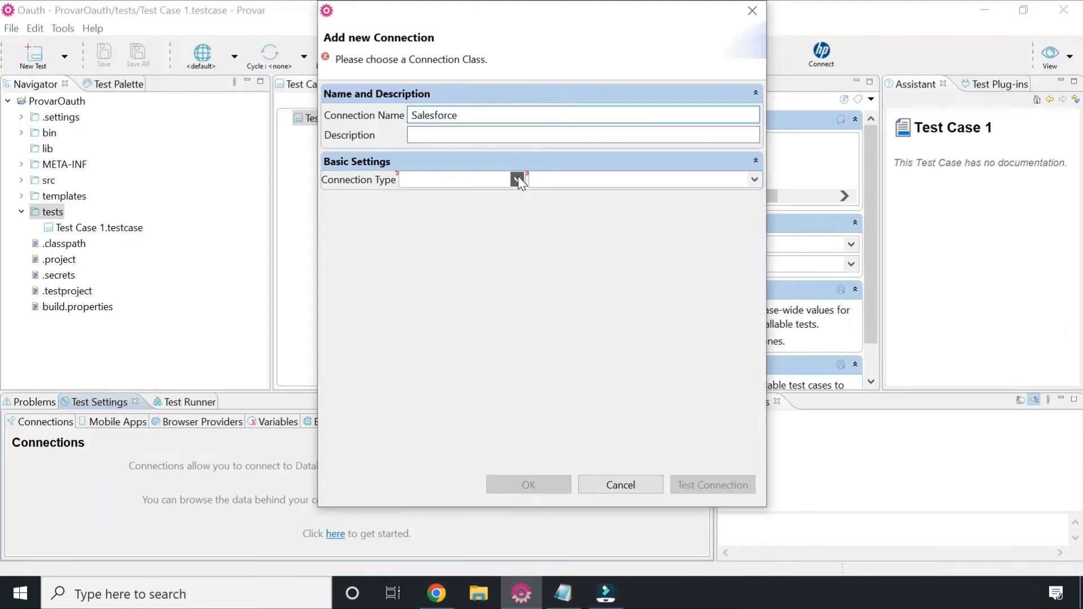
pyautogui.click(518, 179)
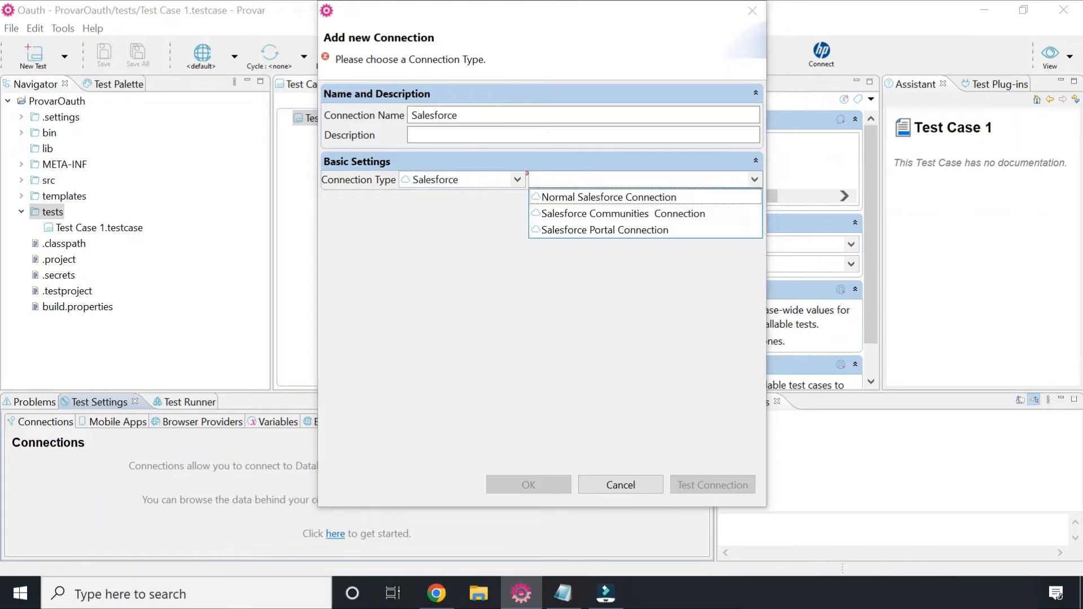
pyautogui.click(609, 197)
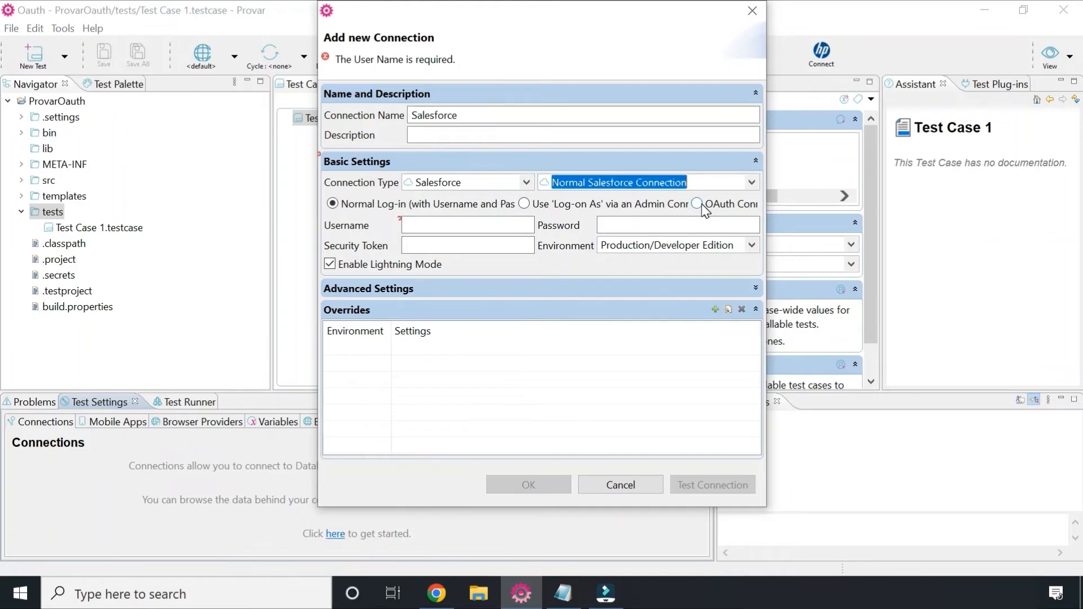
# Select the OAuth Connection login option for the Salesforce connection
pyautogui.click(697, 203)
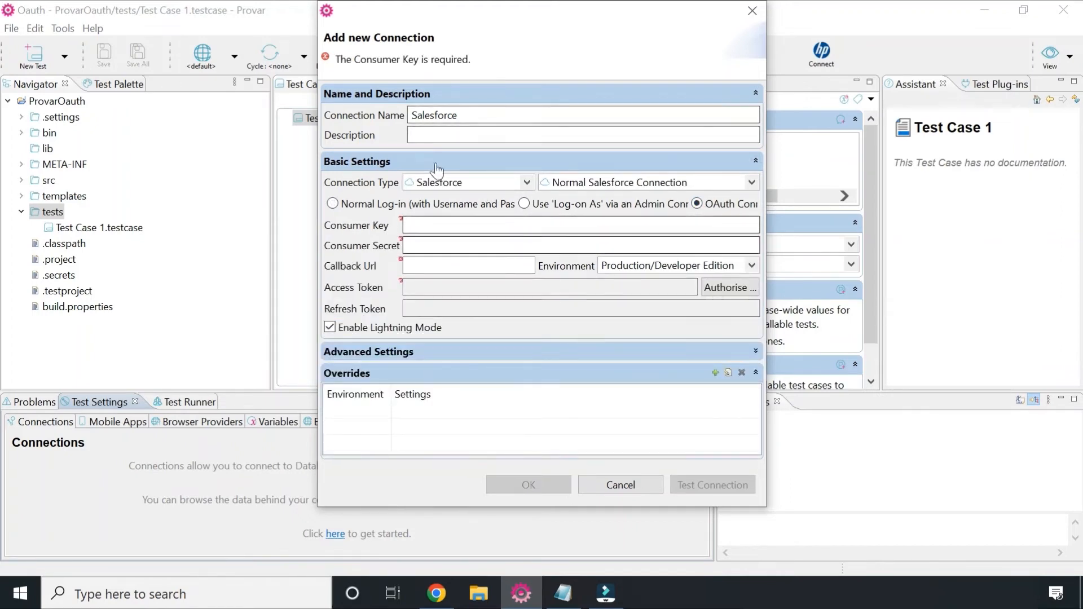
pyautogui.moveTo(393, 487)
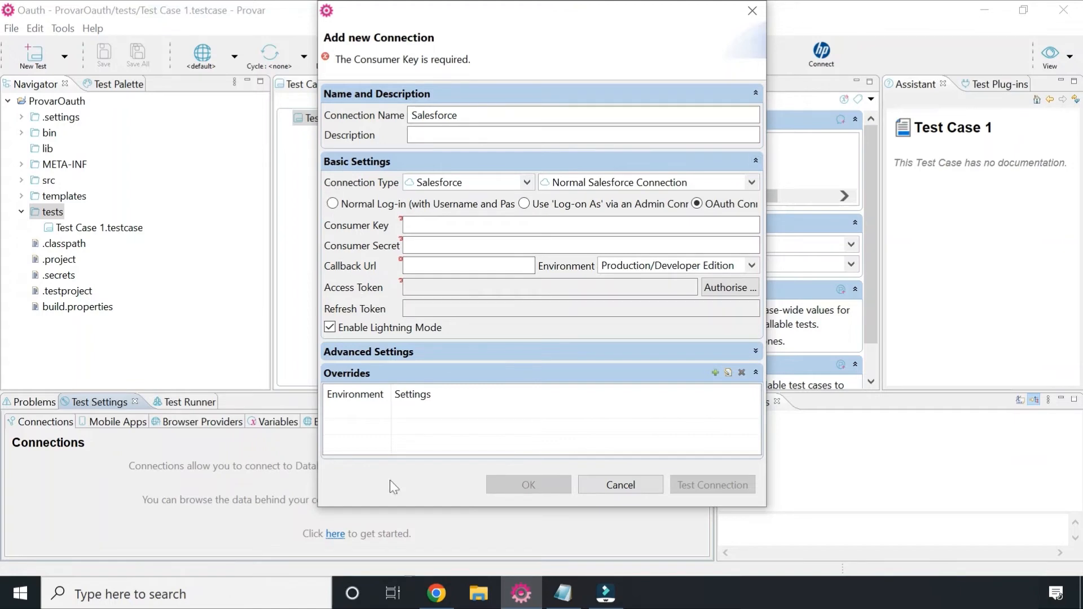
# Reveal the ProvarOauth consumer secret, copy it, and copy the callback URL
pyautogui.click(435, 593)
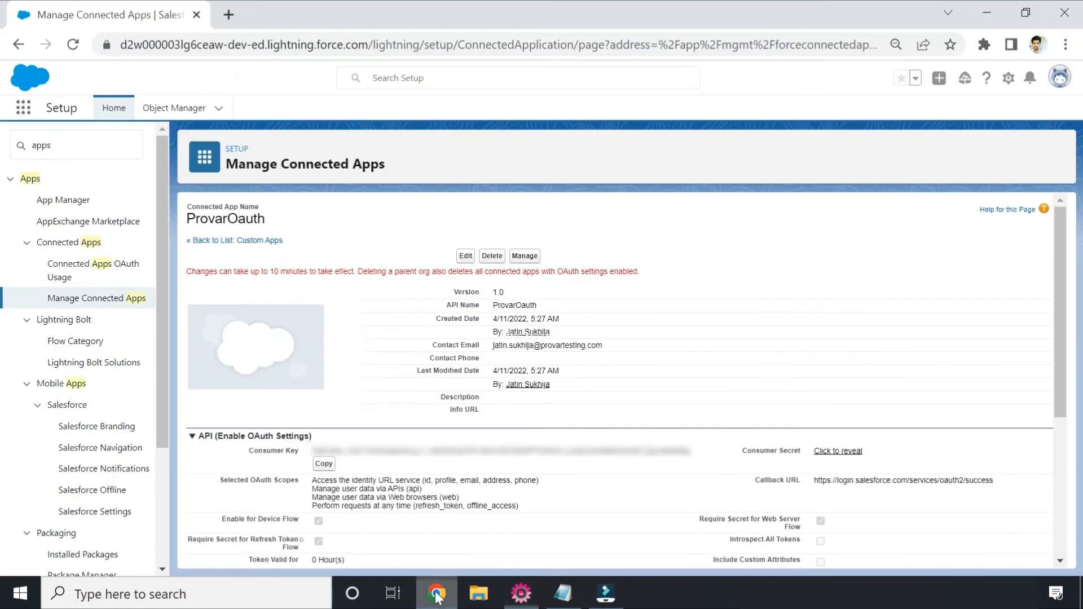
pyautogui.scroll(-3)
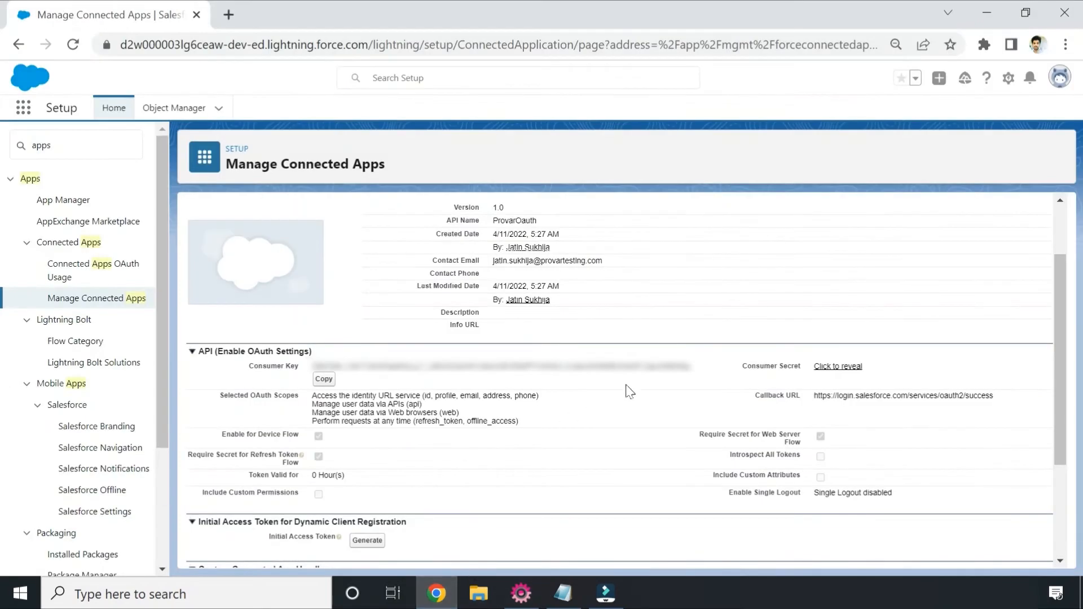
pyautogui.click(837, 366)
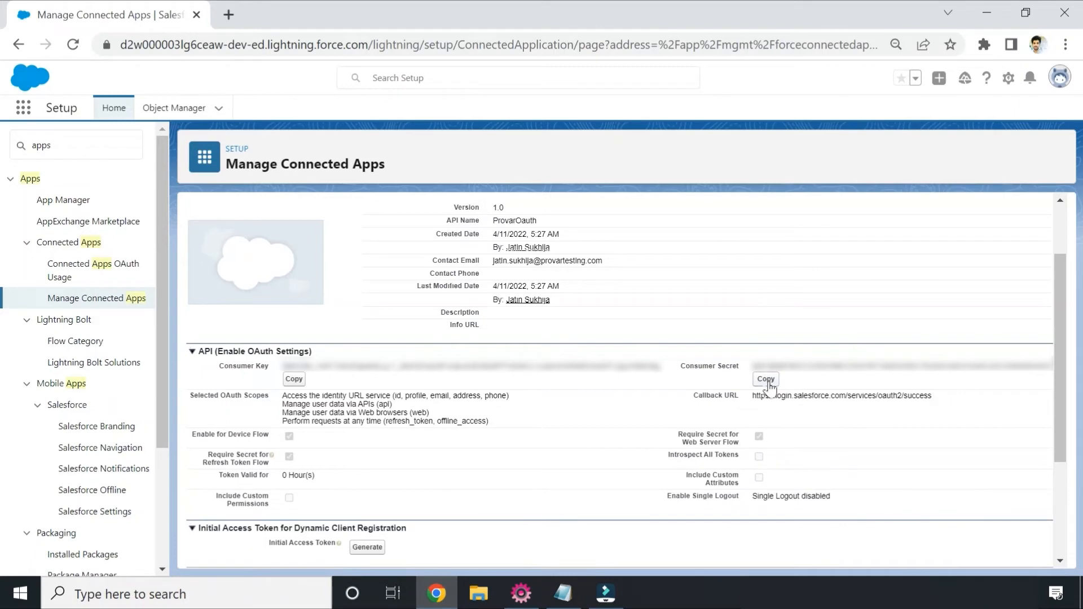
pyautogui.click(521, 608)
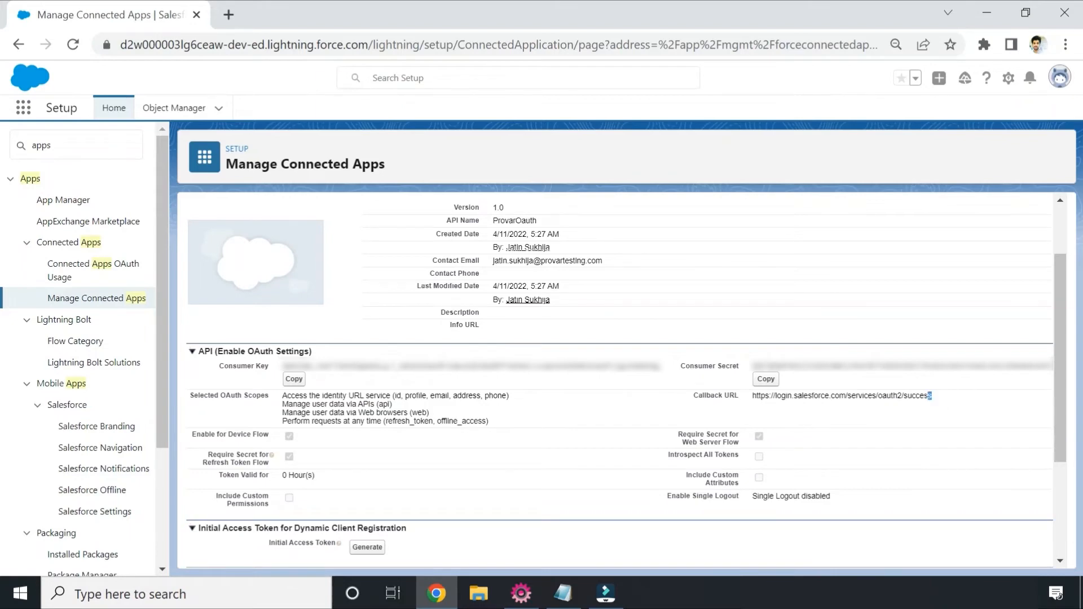
pyautogui.doubleClick(840, 395)
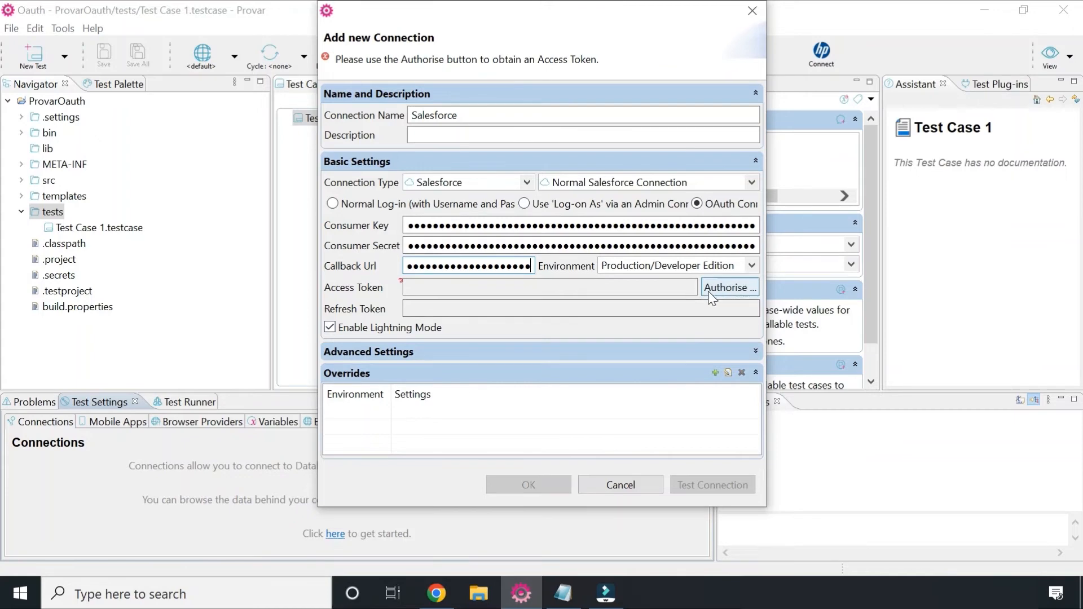
# Start authorisation and enter the org username and password in the Salesforce sign-in prompt
pyautogui.click(729, 287)
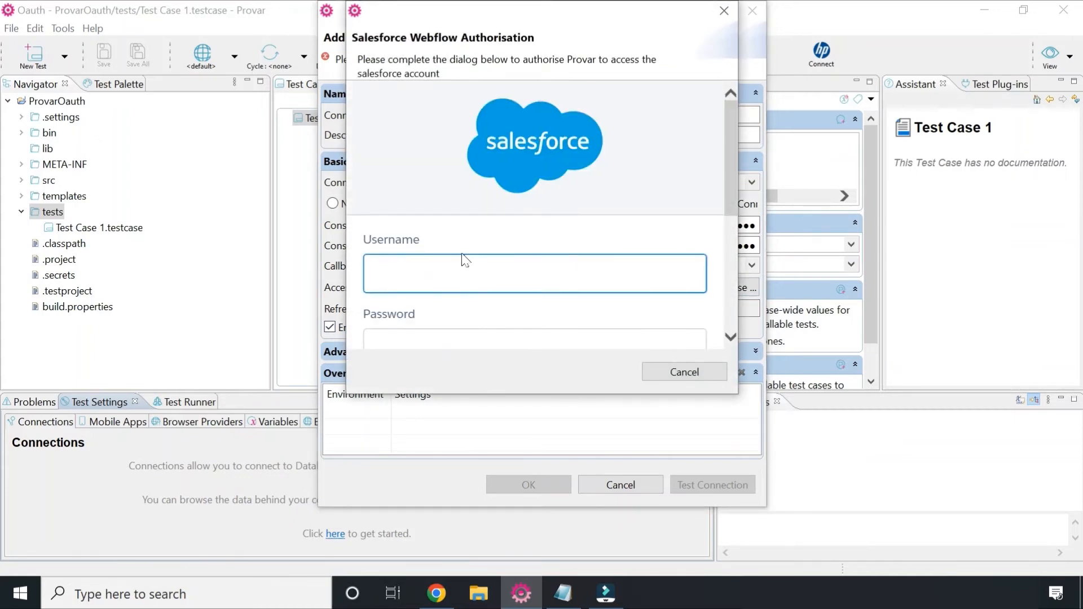
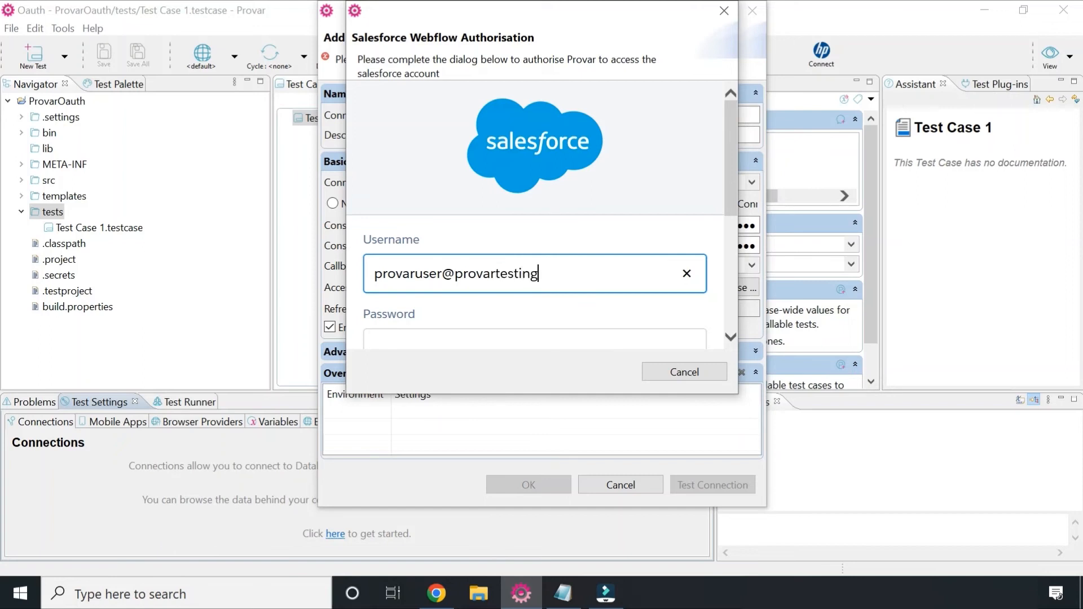
pyautogui.write('••')
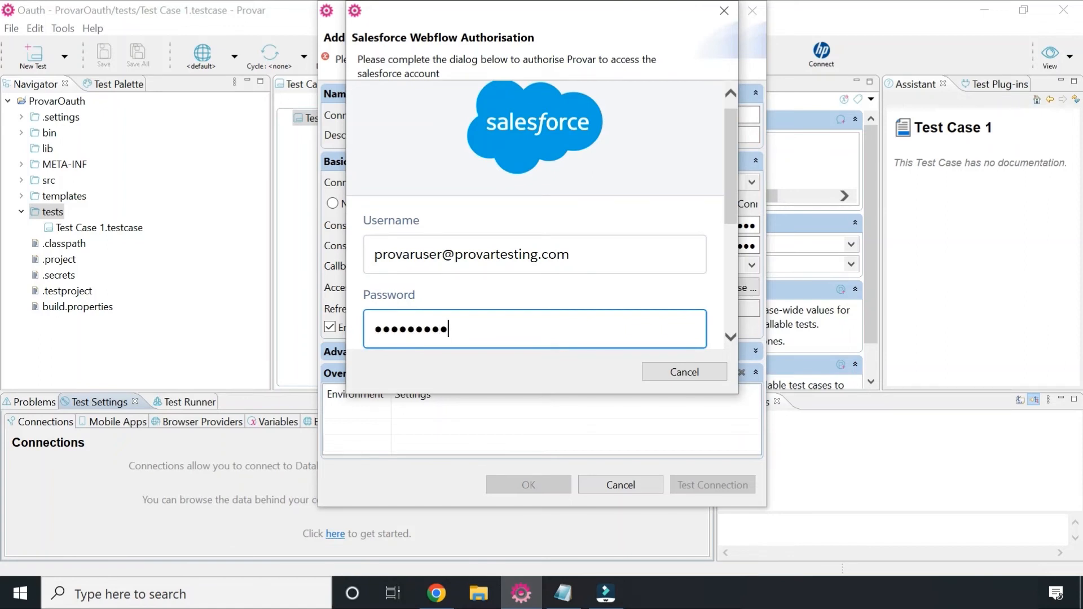
pyautogui.scroll(-3)
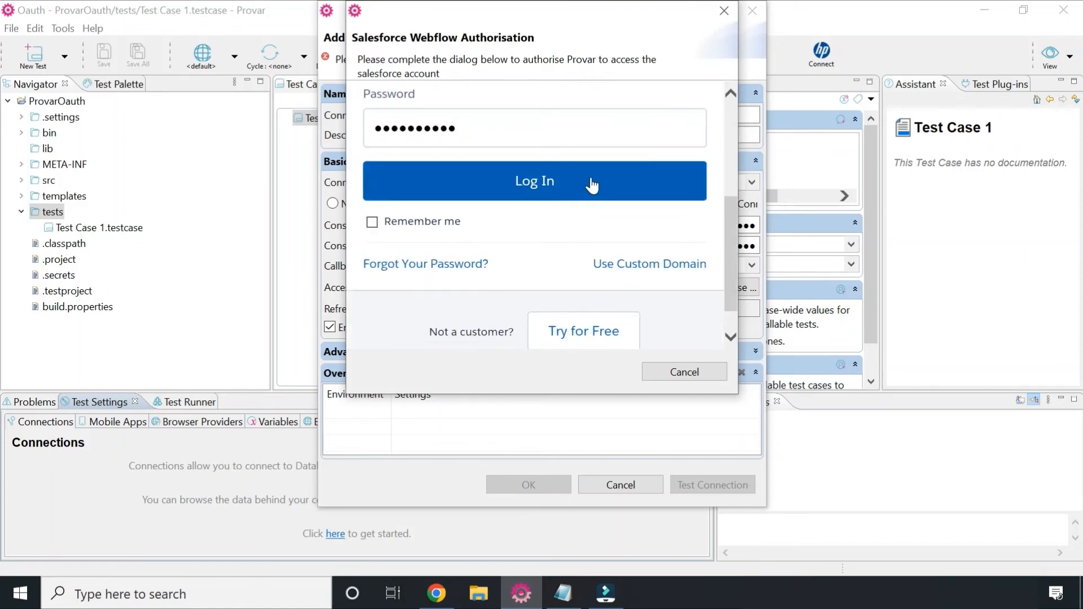
pyautogui.moveTo(614, 215)
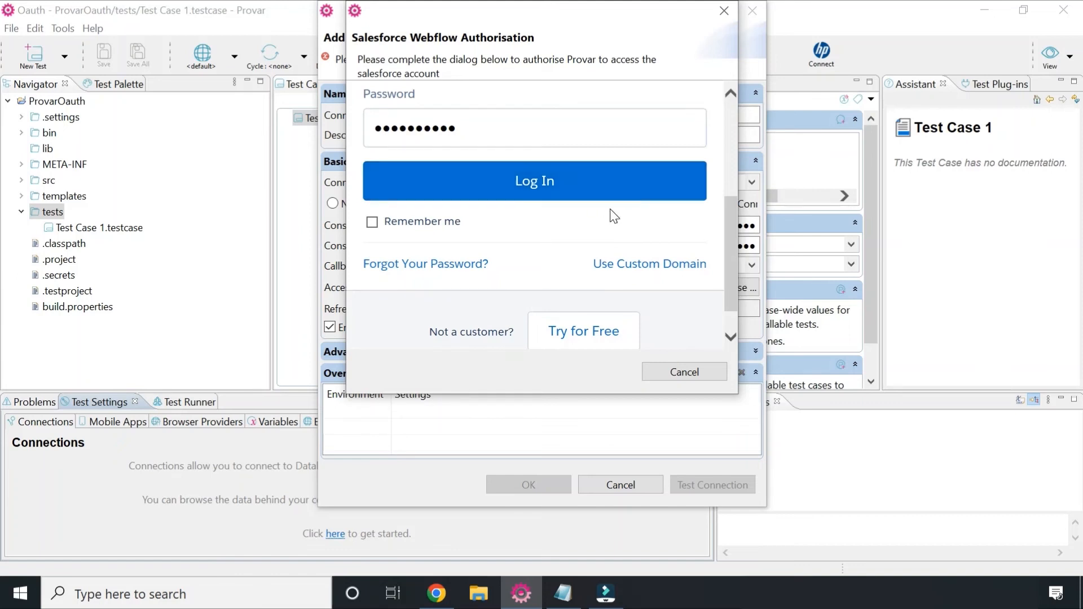
pyautogui.moveTo(568, 233)
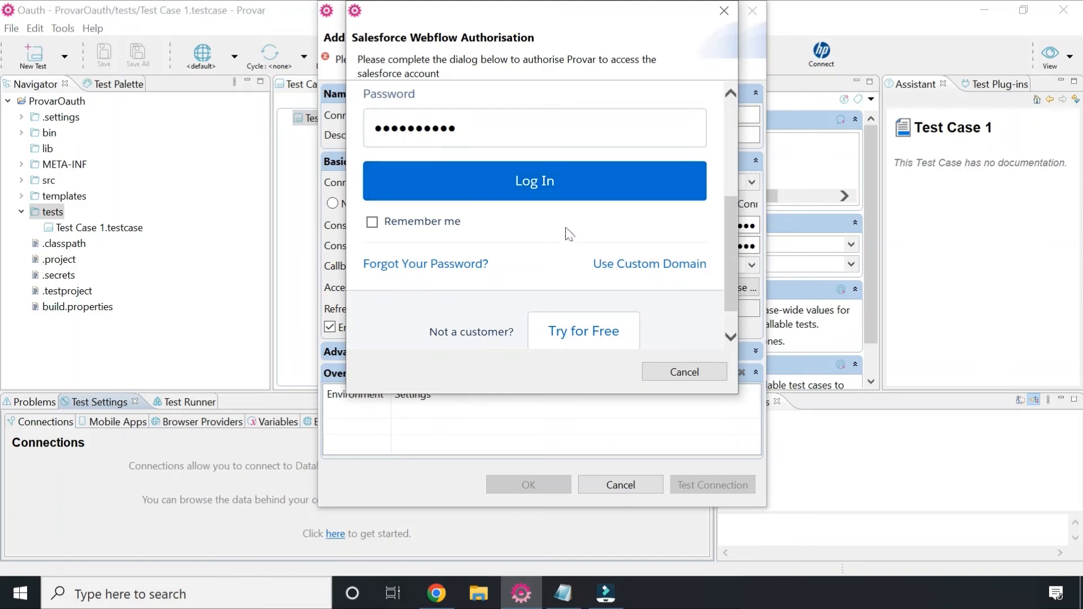
# Log in, allow ProvarOauth access to obtain tokens, and run Test Connection
pyautogui.click(534, 181)
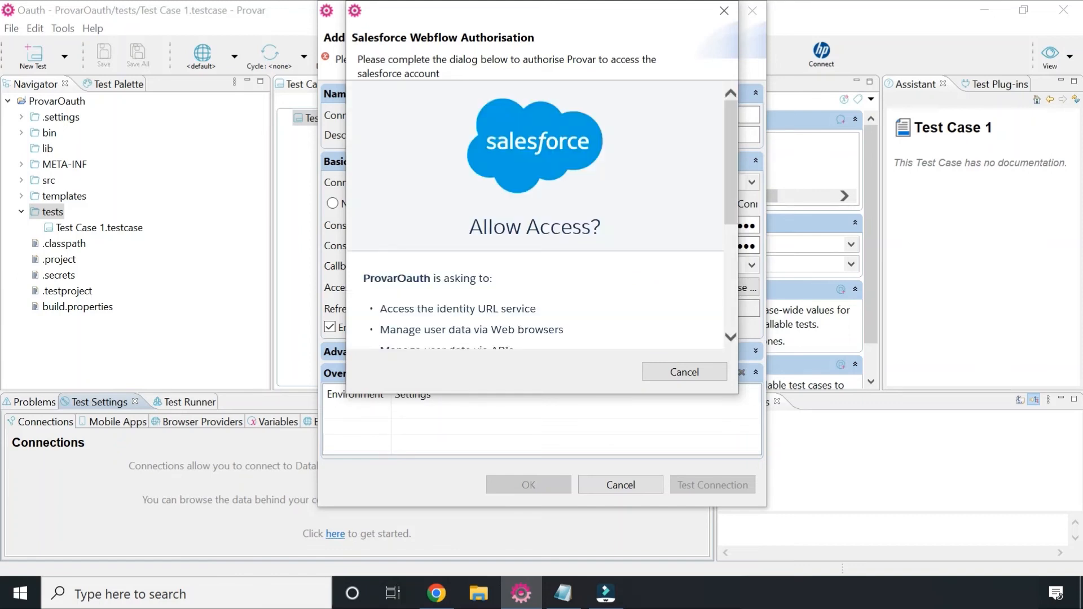
pyautogui.scroll(-3)
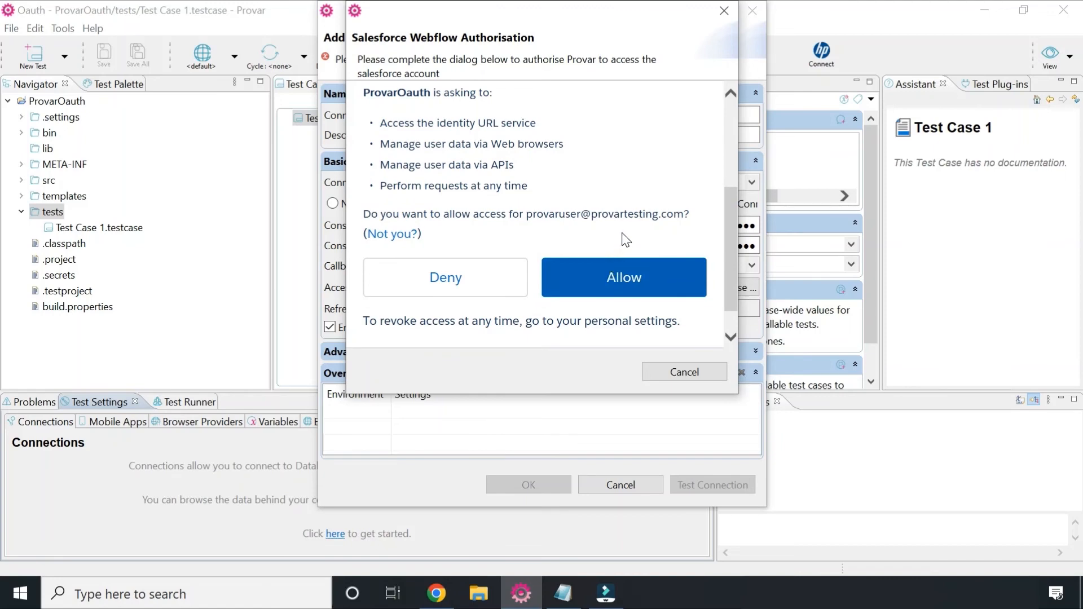
pyautogui.click(624, 277)
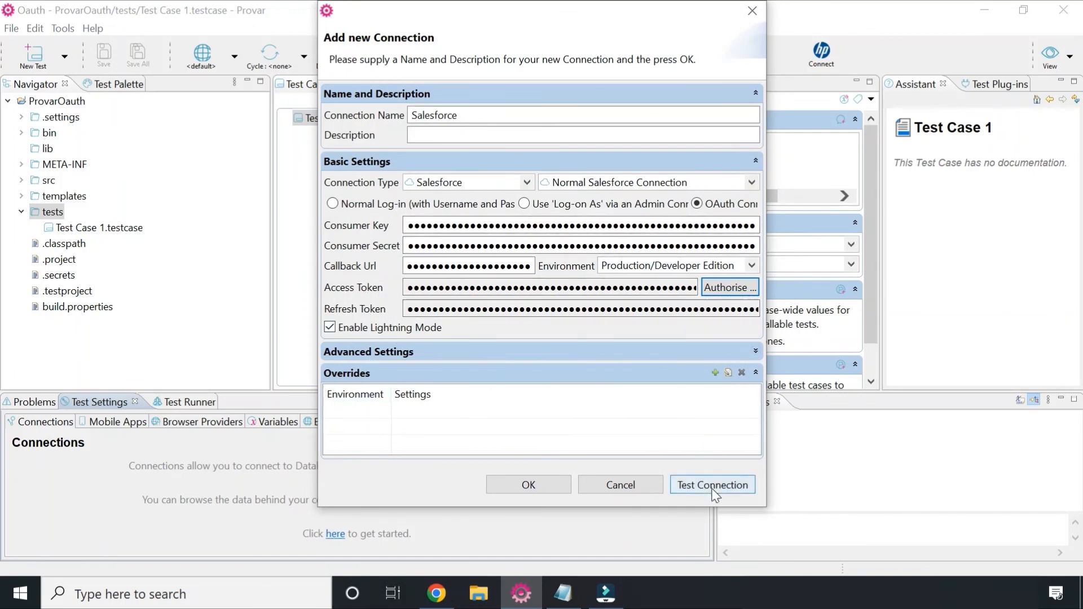
pyautogui.click(712, 485)
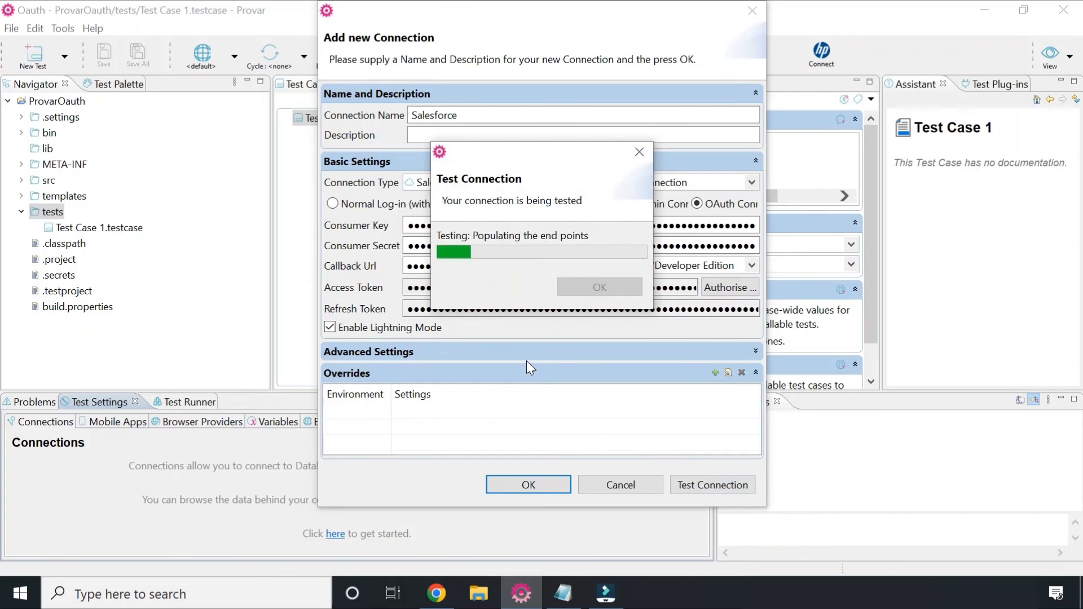